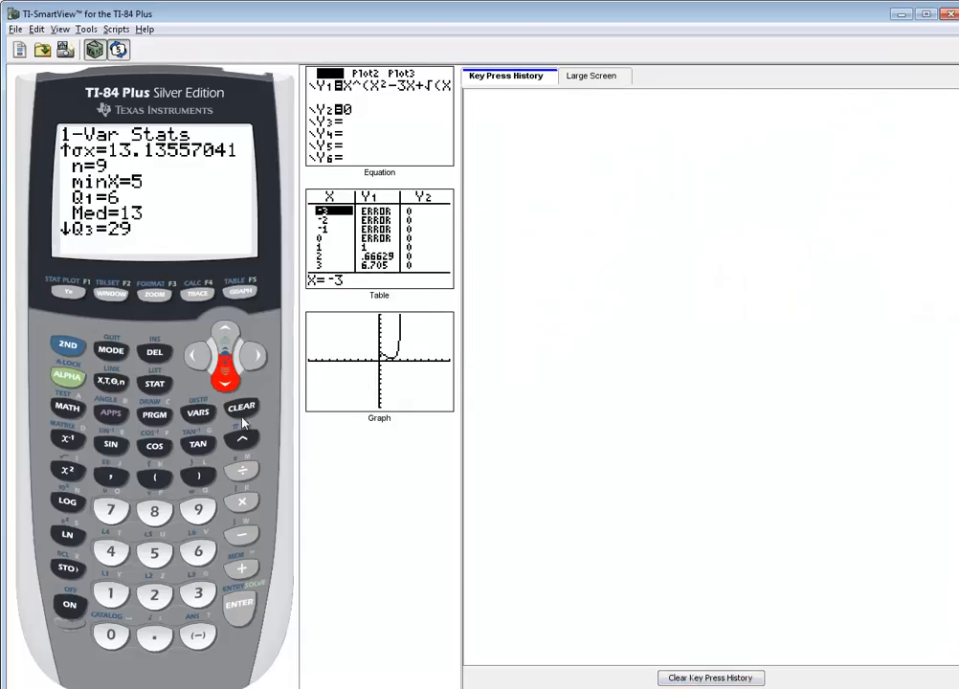
Step: Clear the old results, open the list editor and delete the first old L1 value
left_click(241, 406)
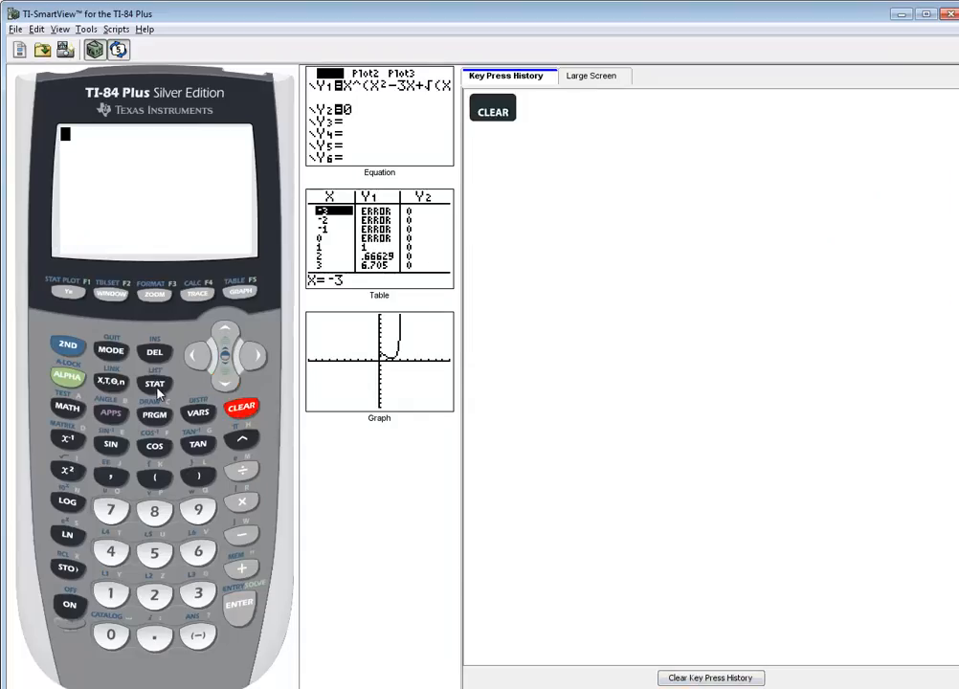
left_click(239, 605)
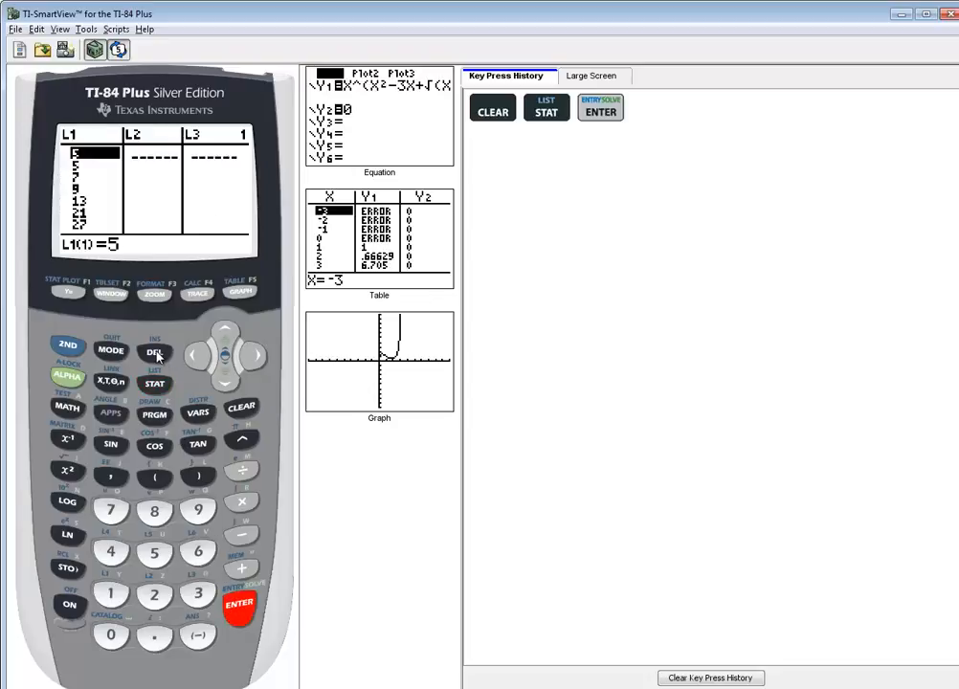
left_click(155, 351)
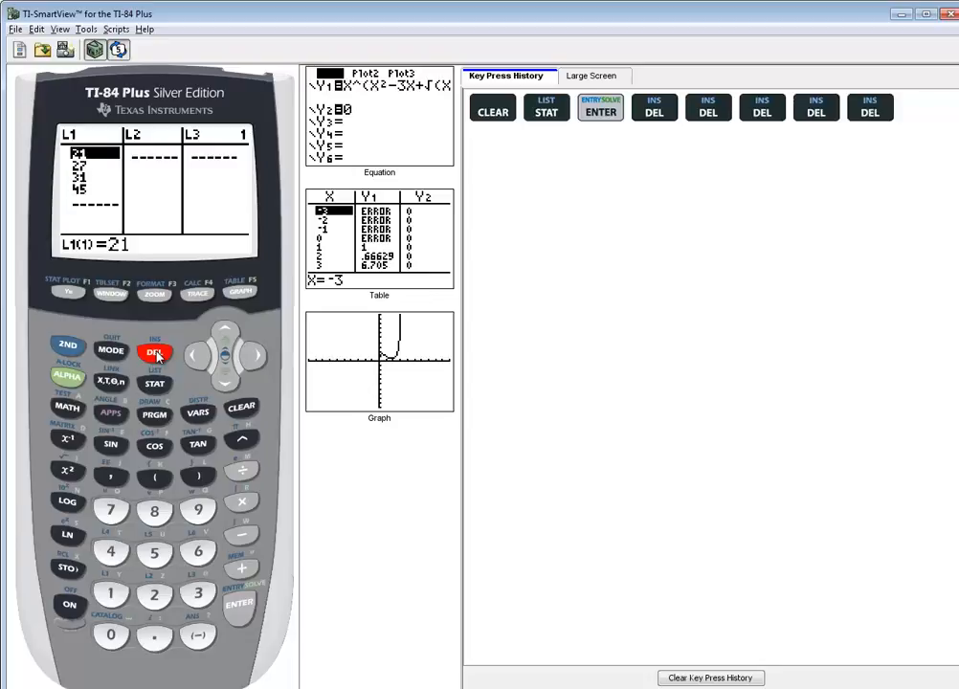
Step: Replace L1 with 82, 83, 91, 91, 153, 172 and quit to the home screen
left_click(155, 351)
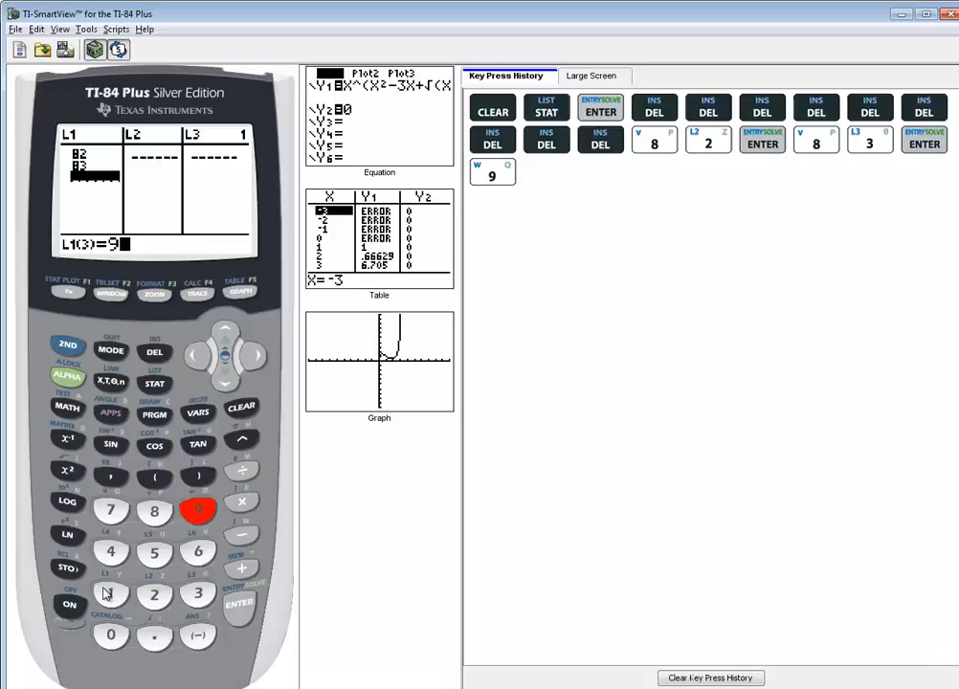
left_click(110, 593)
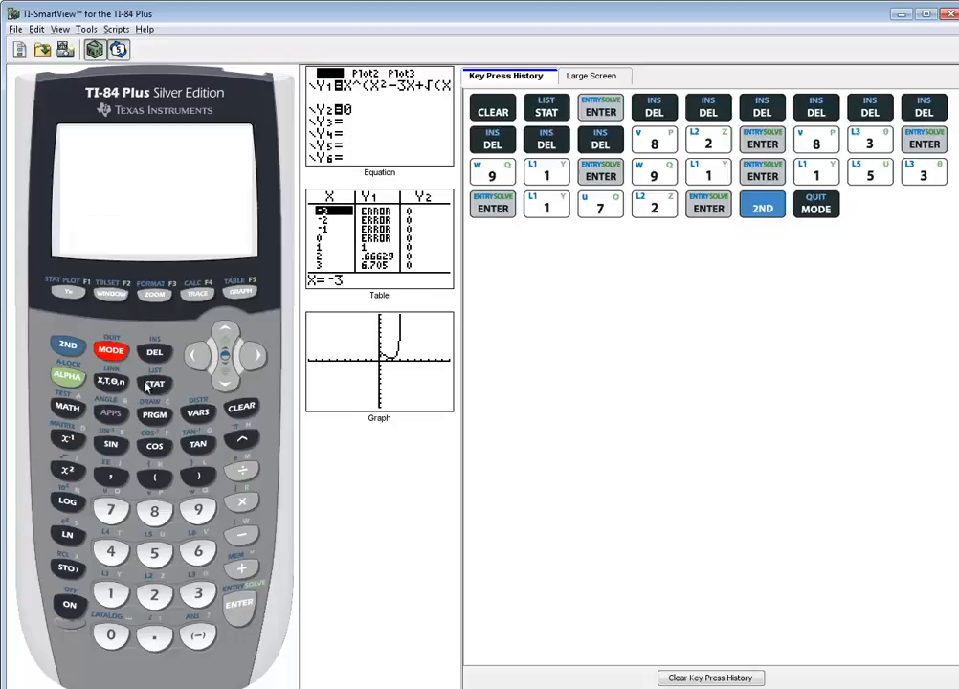
Step: Run 1-Var Stats from the STAT CALC menu on the entered list
left_click(154, 383)
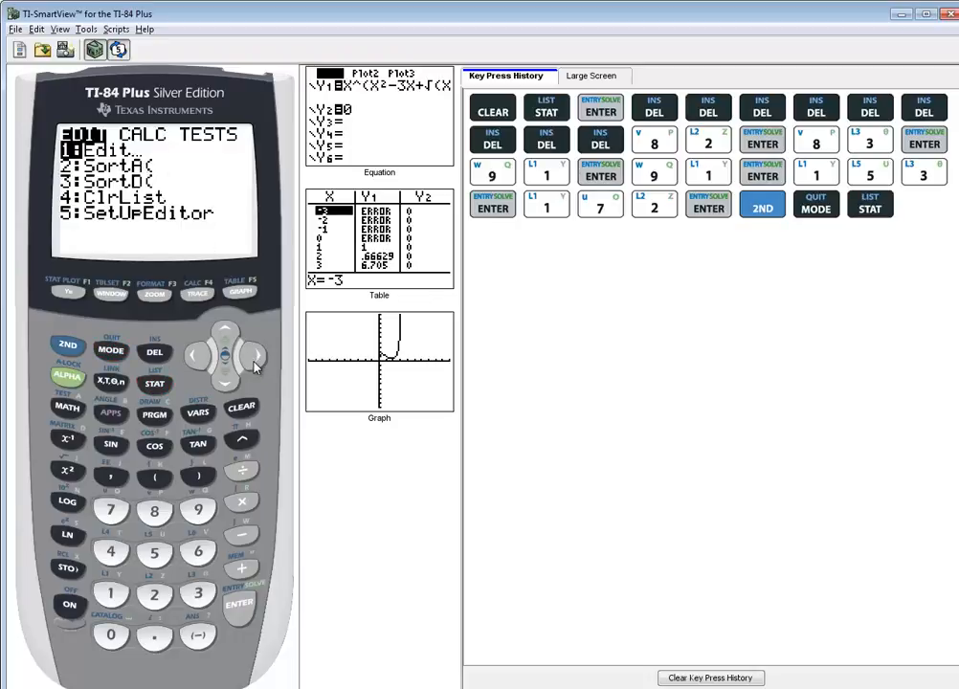
left_click(255, 356)
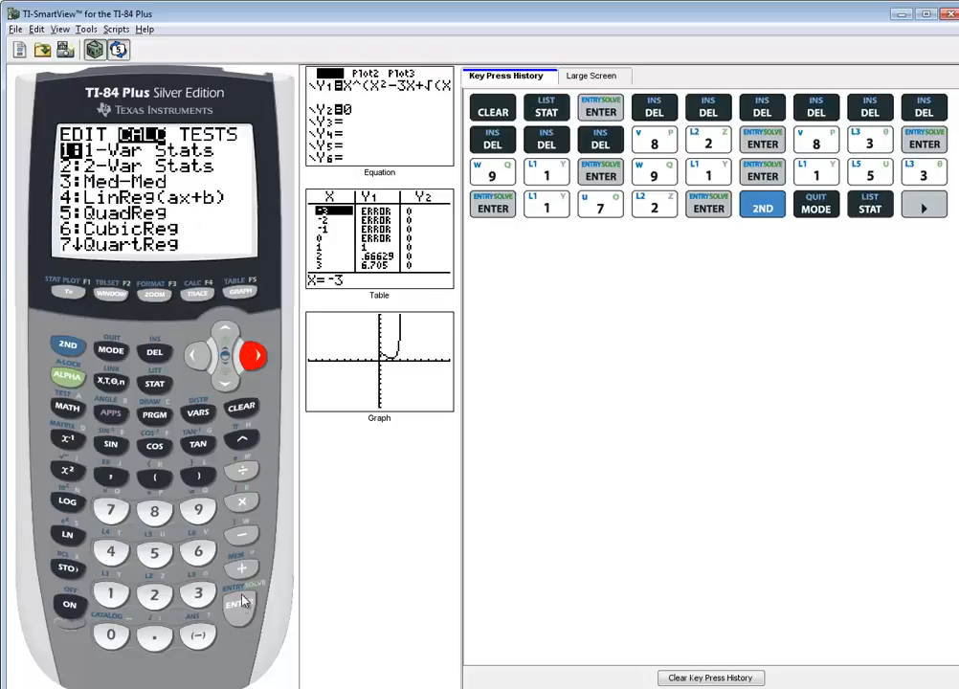
left_click(238, 605)
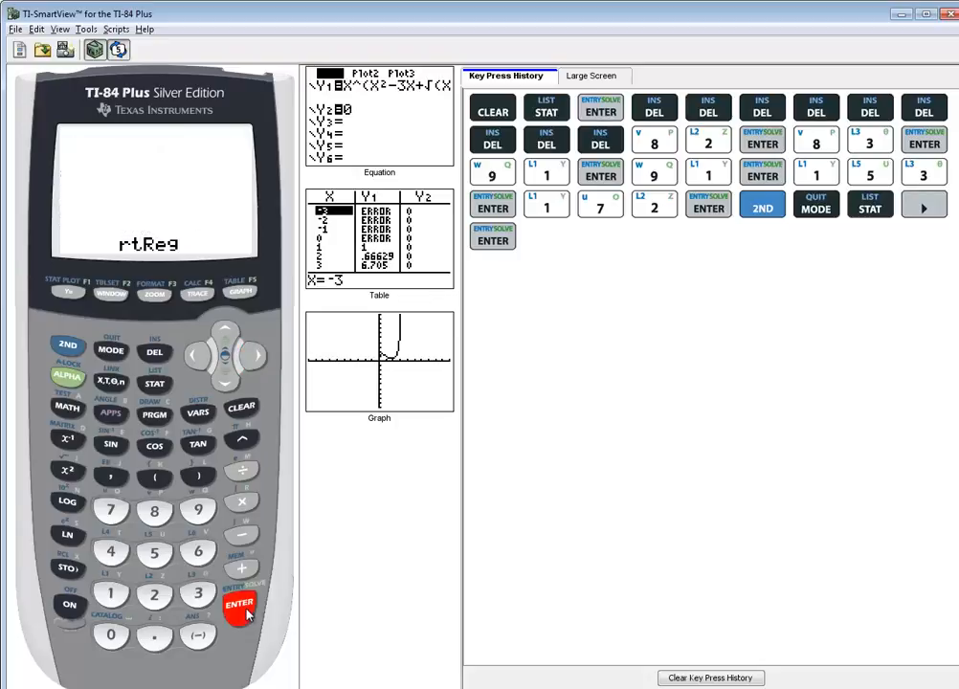
left_click(239, 604)
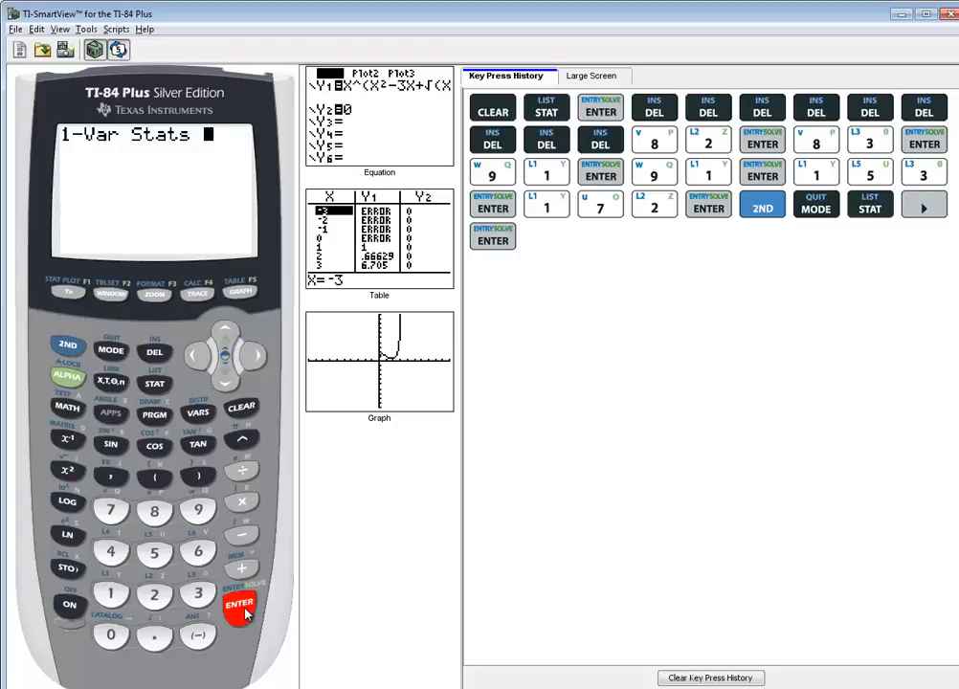
left_click(239, 606)
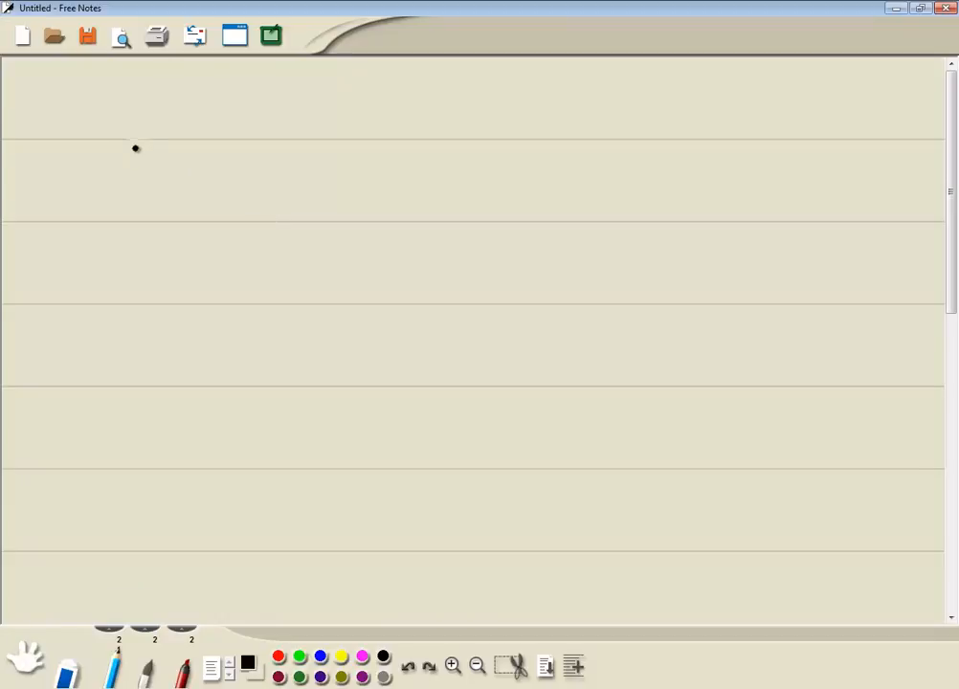
Step: Handwrite x̄ = 112 on the first line of the Free Notes page
left_click_drag(127, 154, 208, 153)
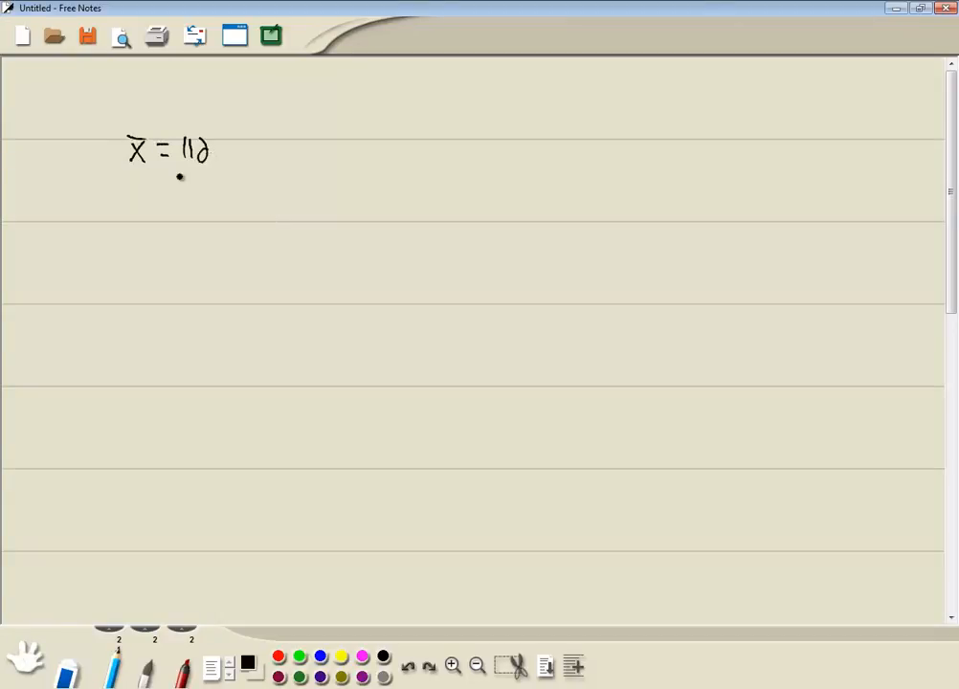
left_click_drag(122, 198, 163, 201)
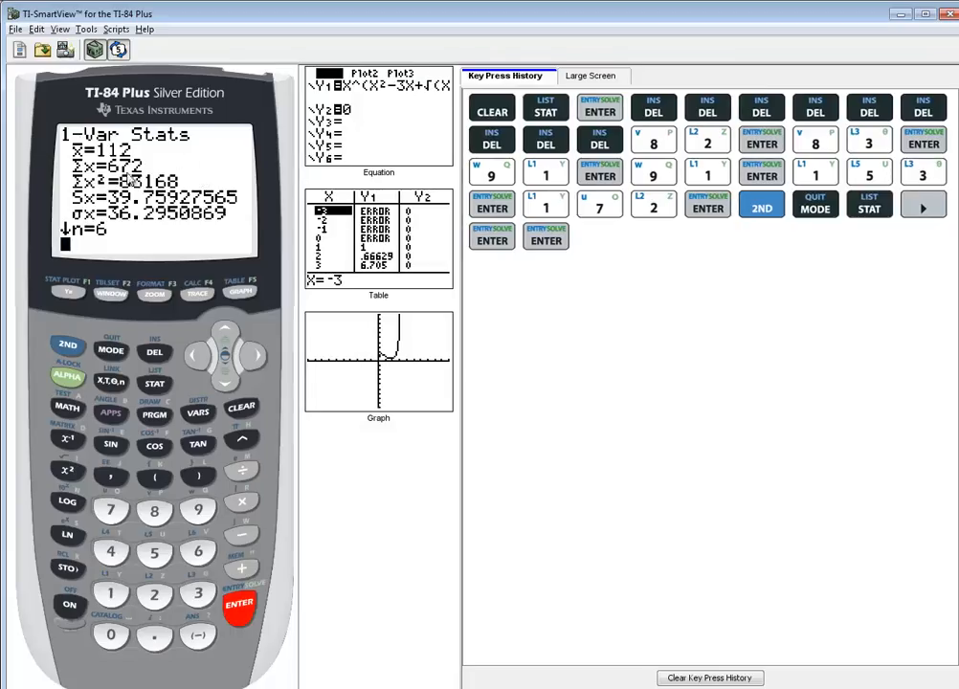
Step: Scroll down the 1-Var Stats output until minX = 82 appears
left_click(225, 382)
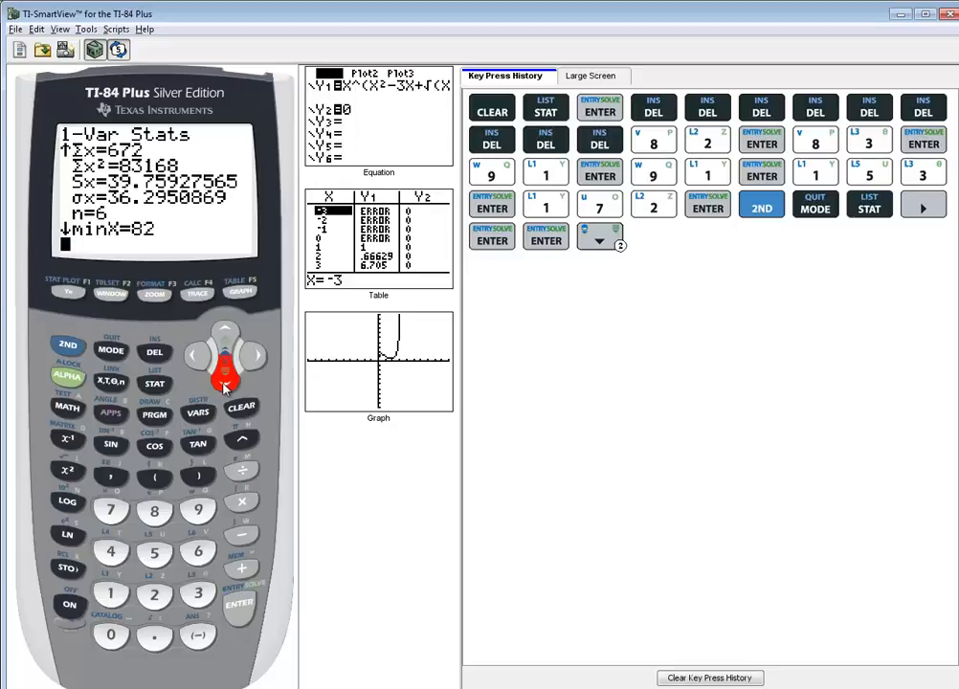
left_click(225, 381)
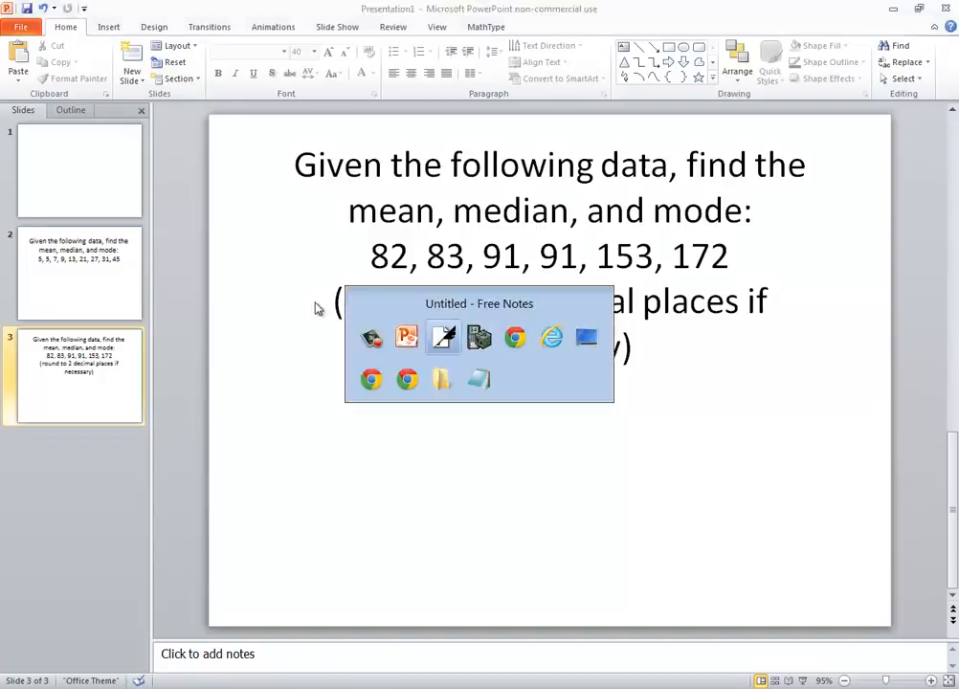
Step: Return to Free Notes and handwrite MEDIAN = 91 and MODE = 91 below the mean
left_click(443, 337)
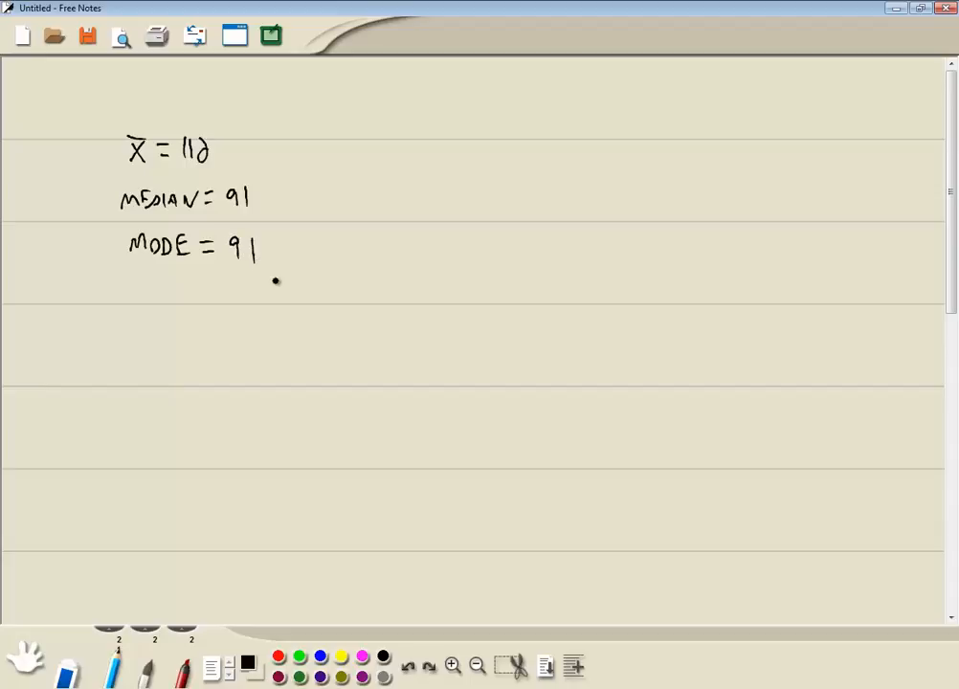